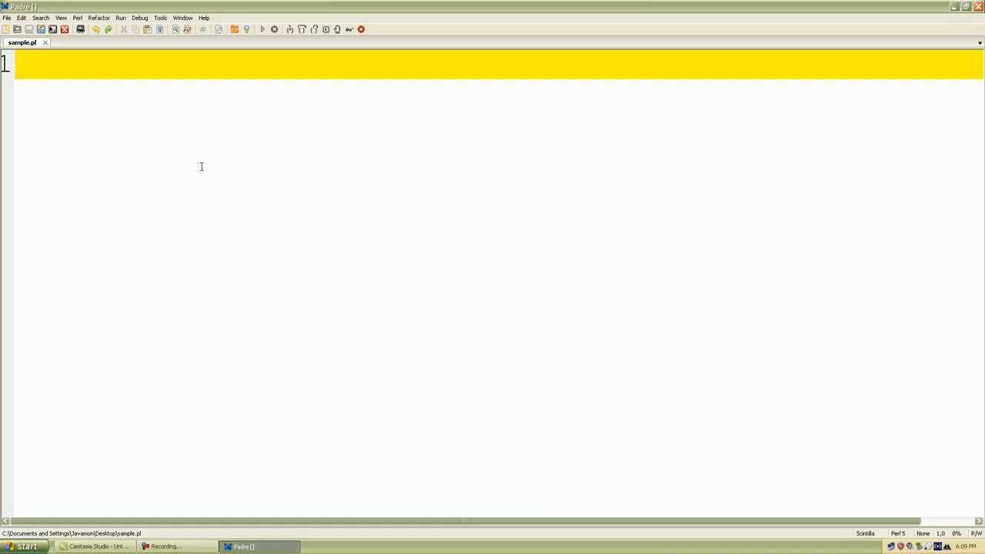
type("@")
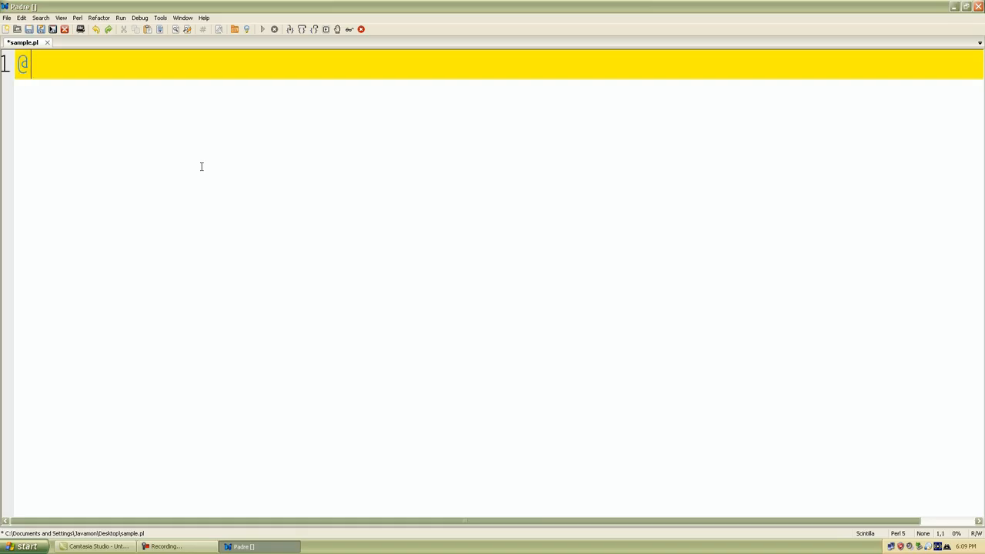
type("na")
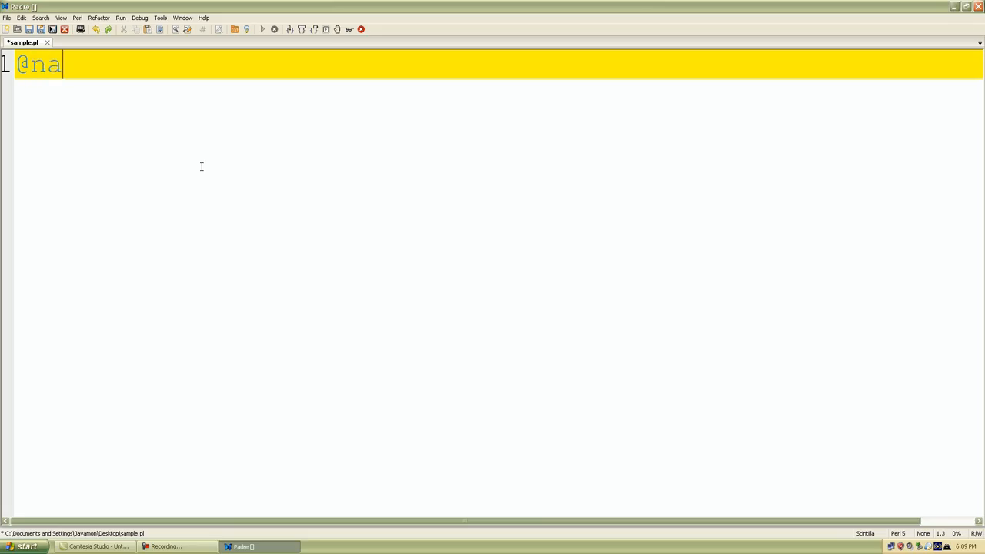
type("mes =")
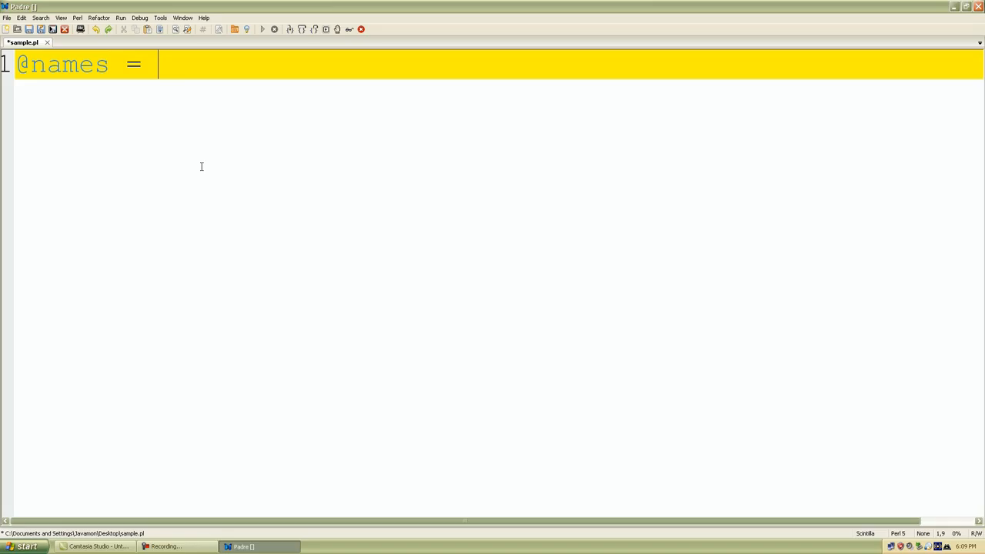
type("qw")
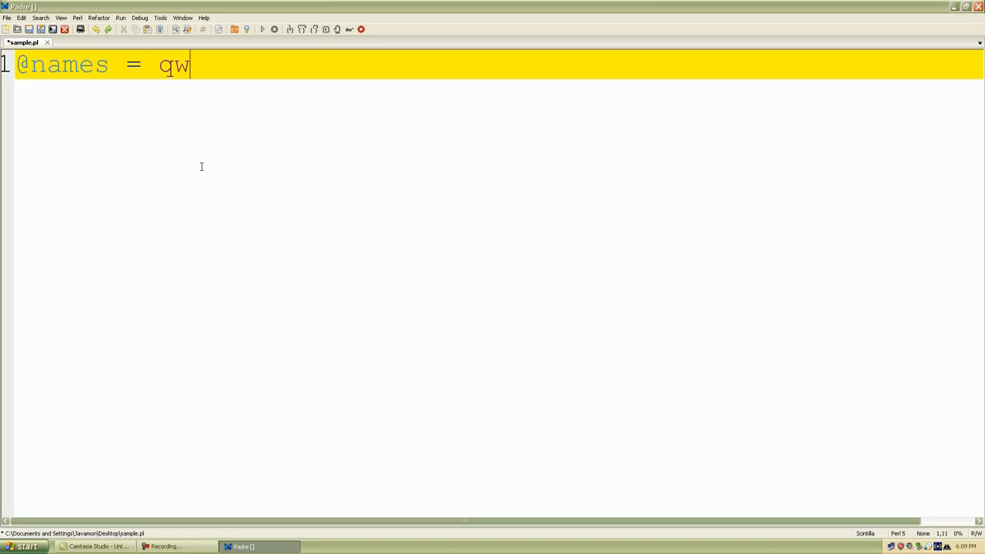
type("/  /")
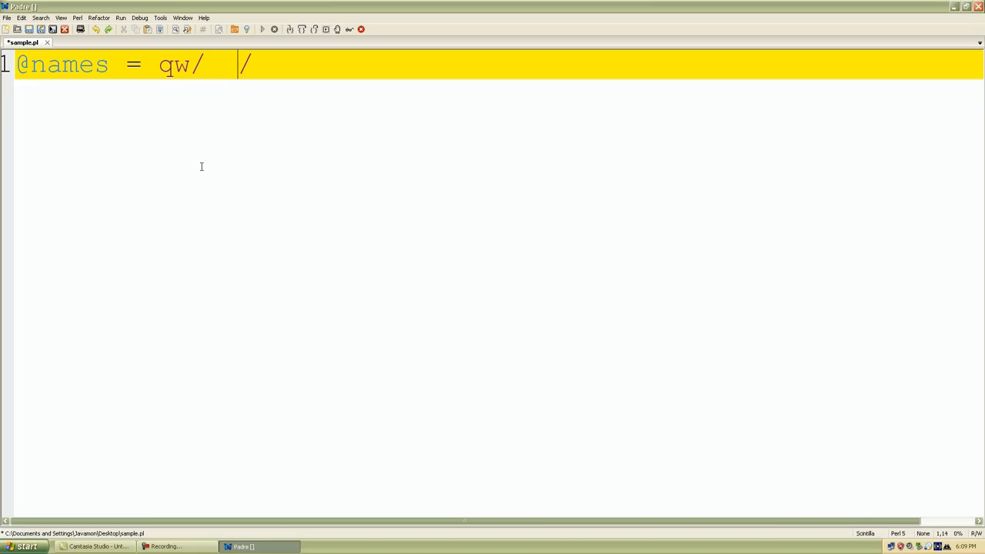
type(";")
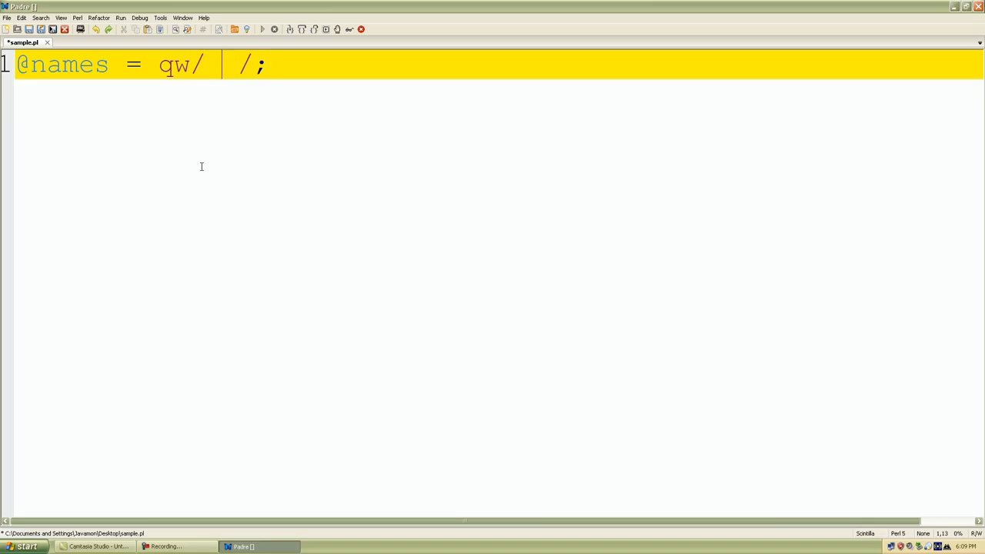
type("Victor D")
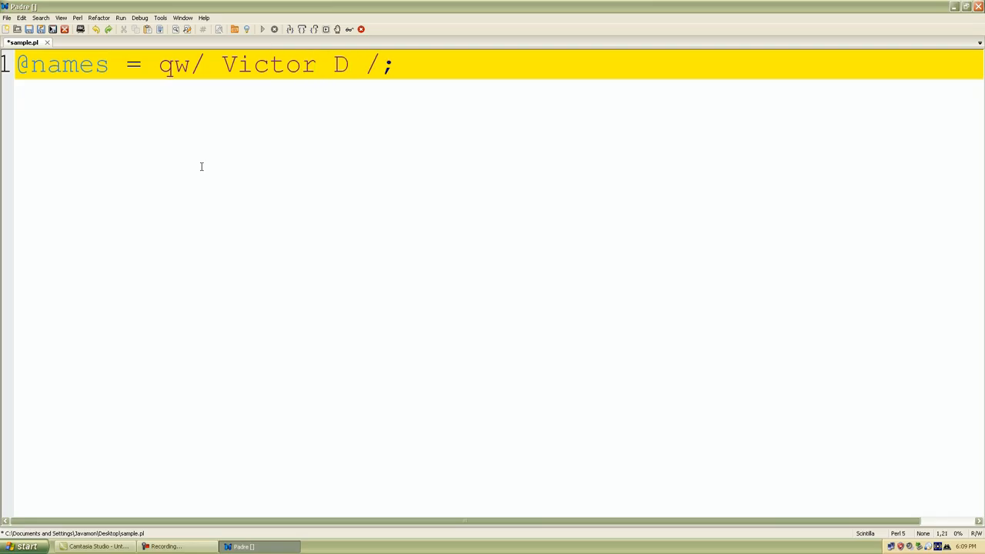
type("Jaddian F")
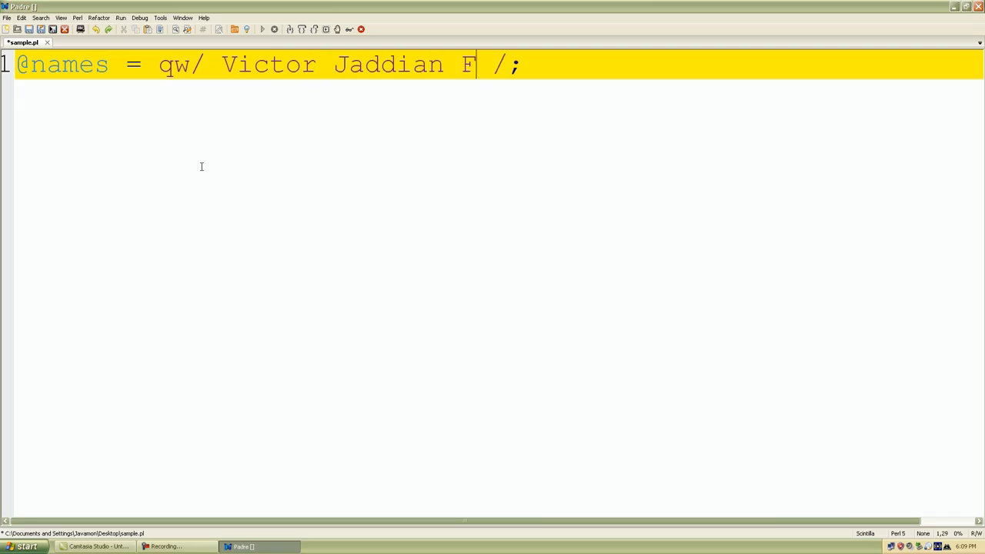
type("orte")
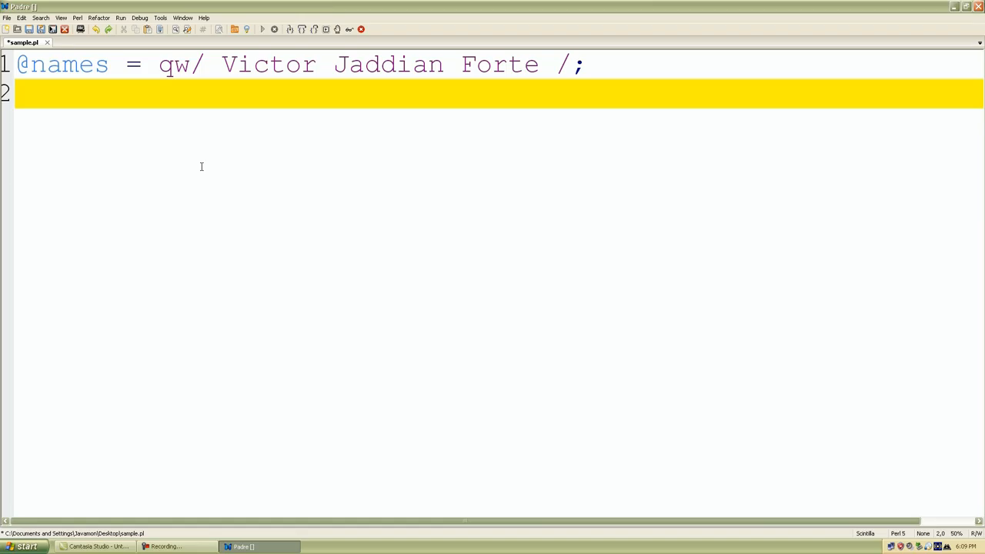
- Type a 'foreach $name ()' loop header on line 2
type("foreach")
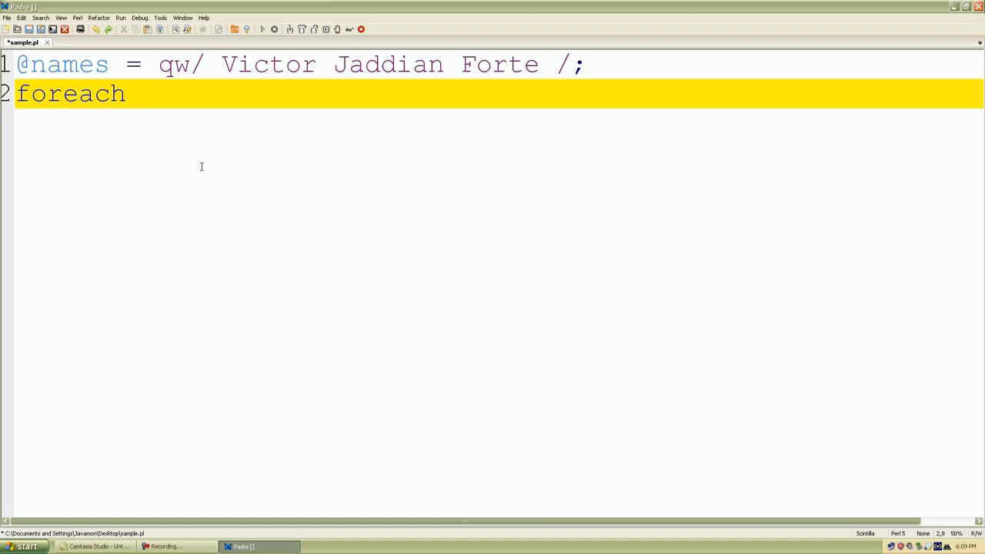
type("$")
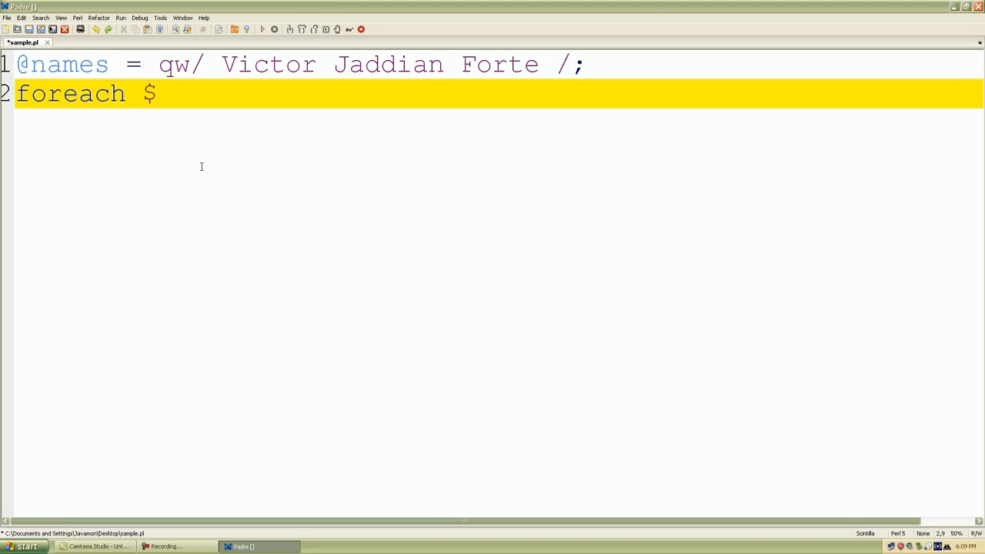
type("name")
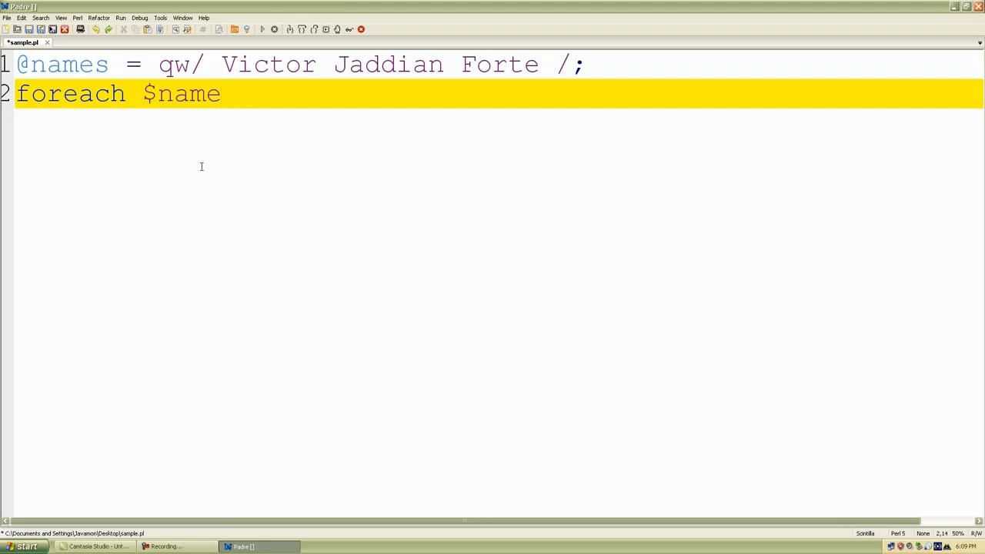
type("()")
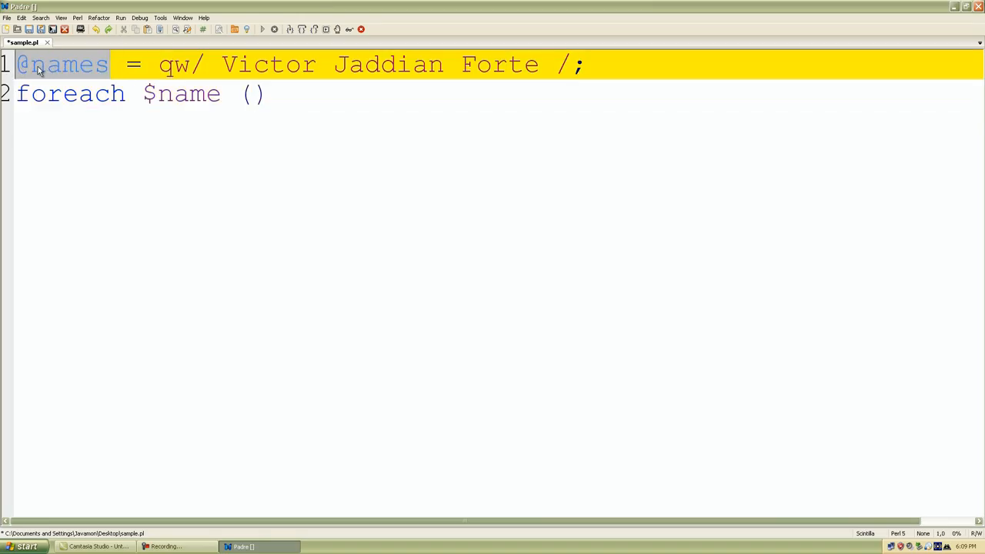
left_click(21, 17)
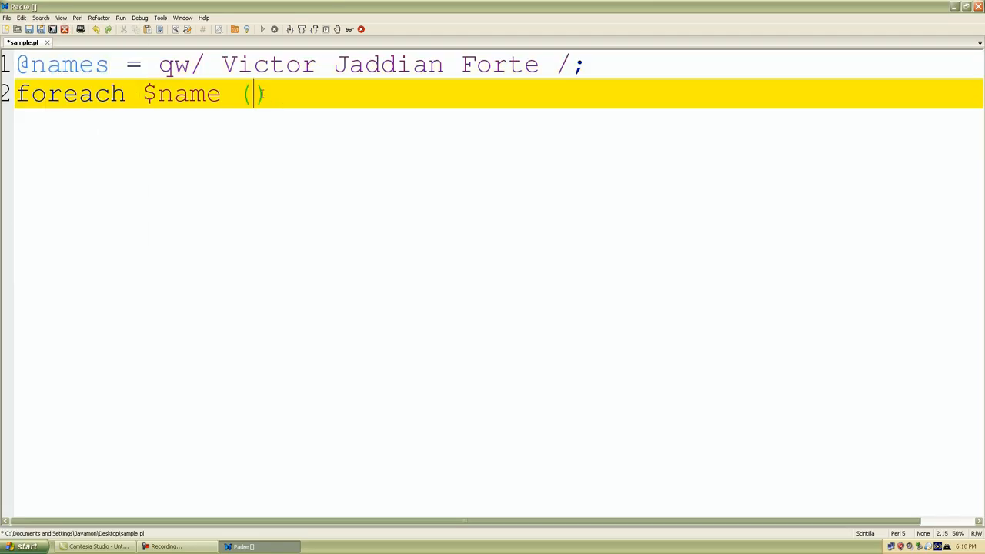
left_click(22, 18)
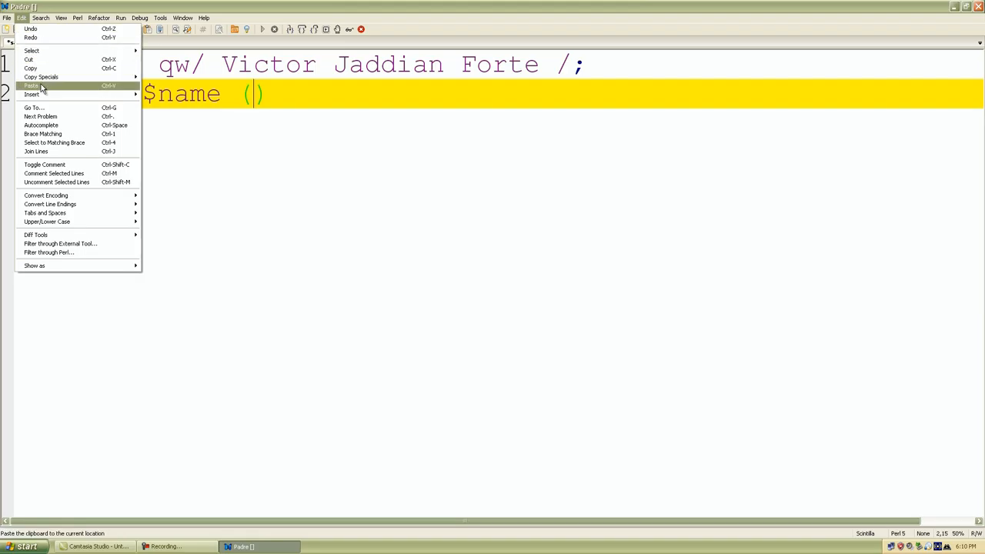
left_click(33, 86)
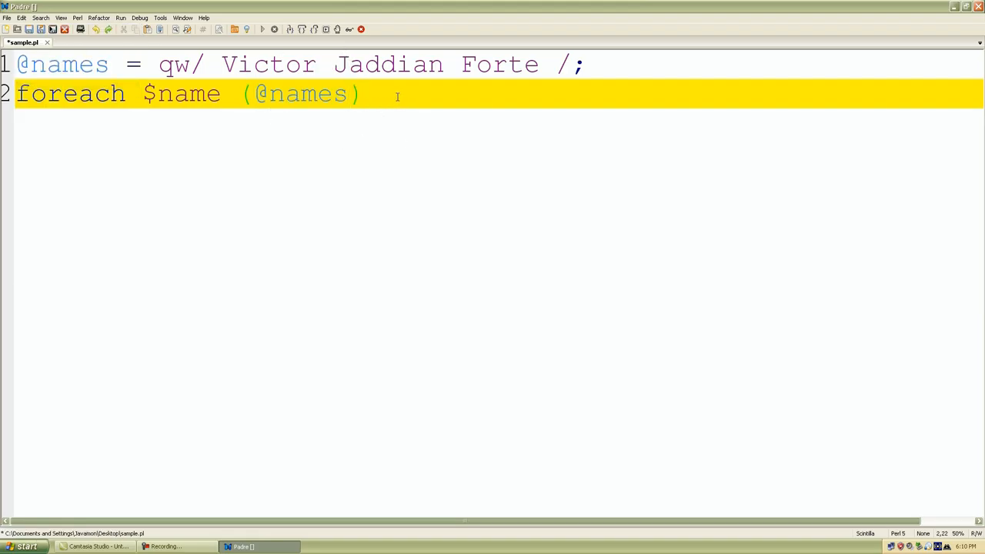
type("{")
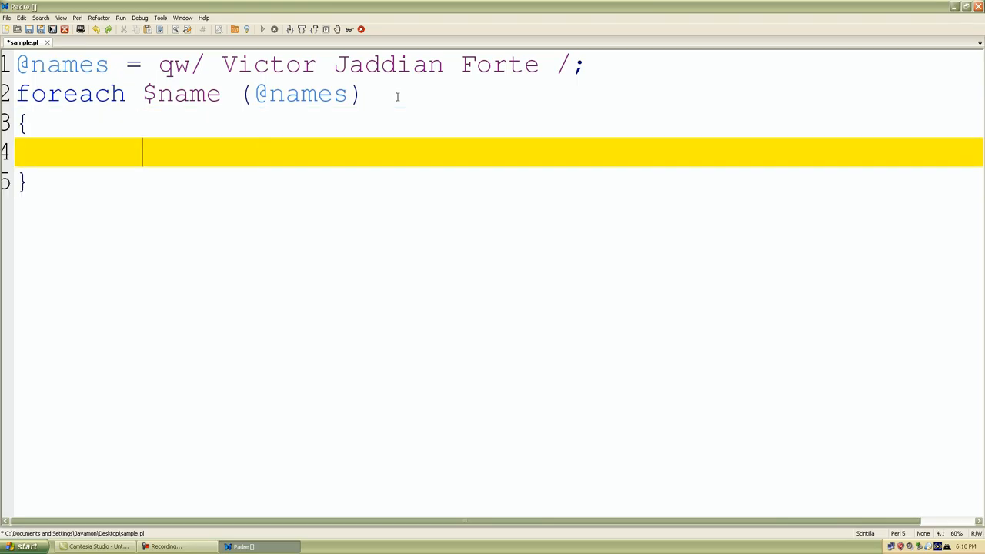
- Write print("$name\n"); in the loop body and save sample.pl
type("print")
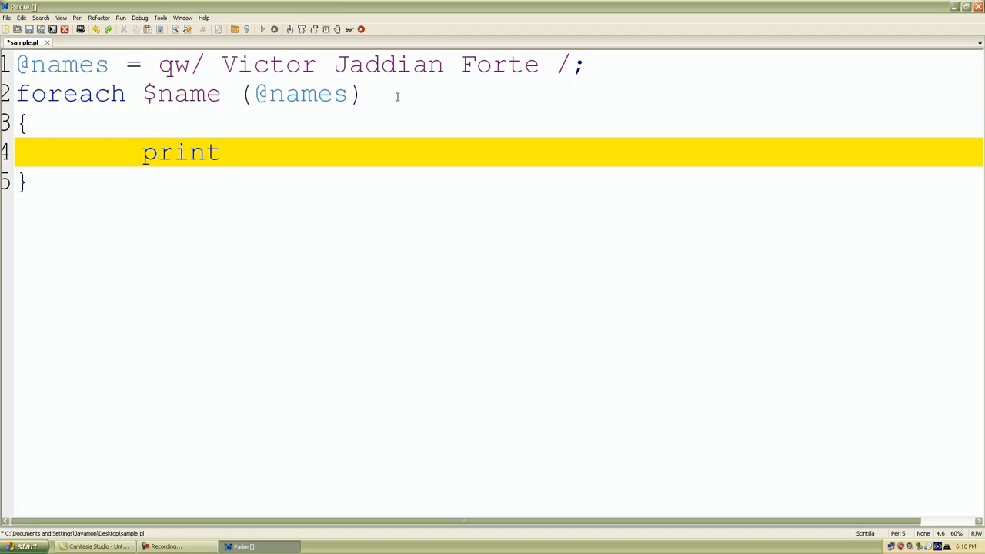
type("()")
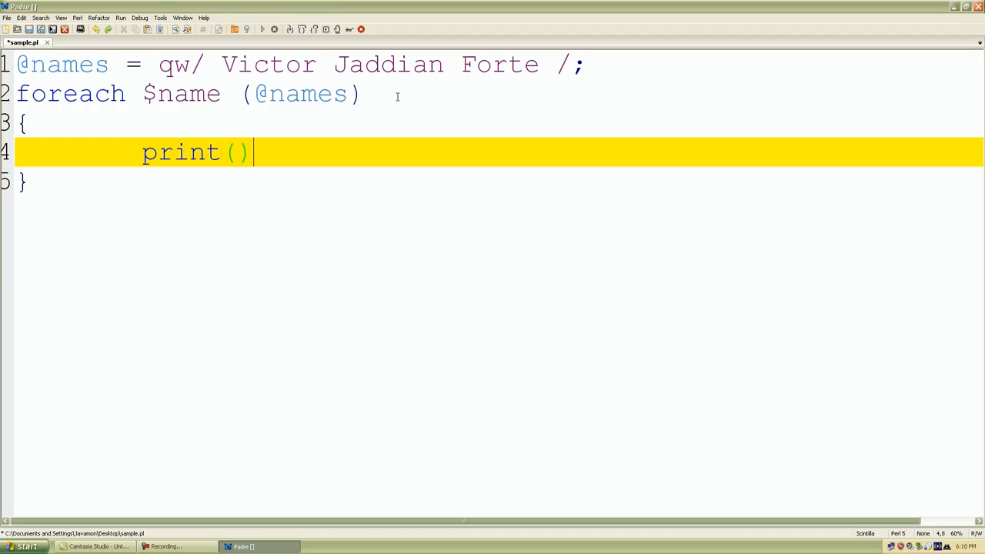
type(";")
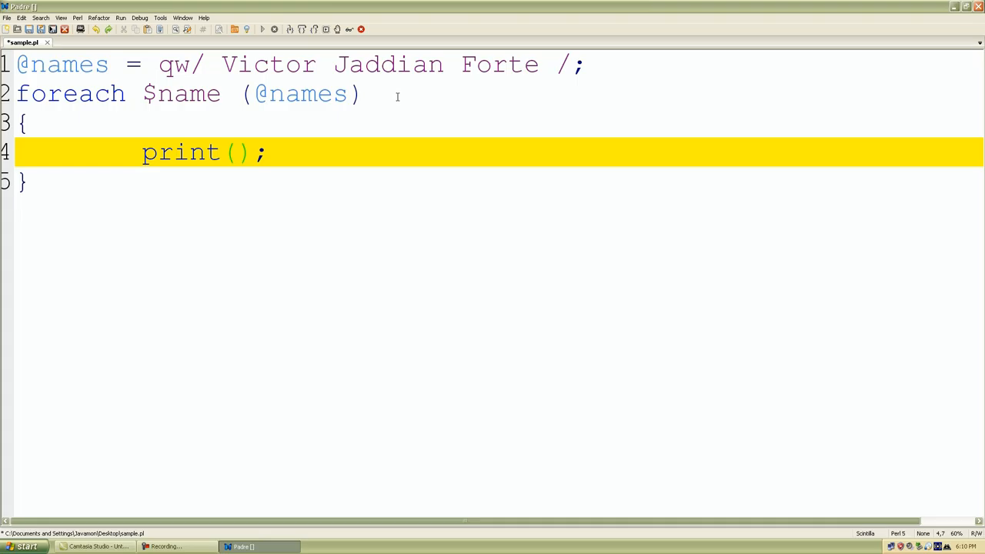
type("\"\"")
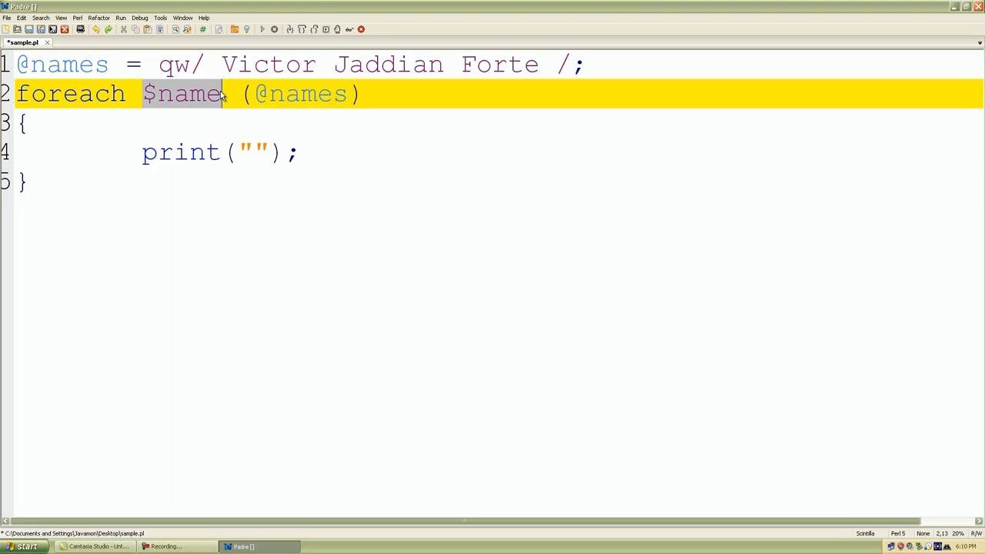
left_click(254, 152)
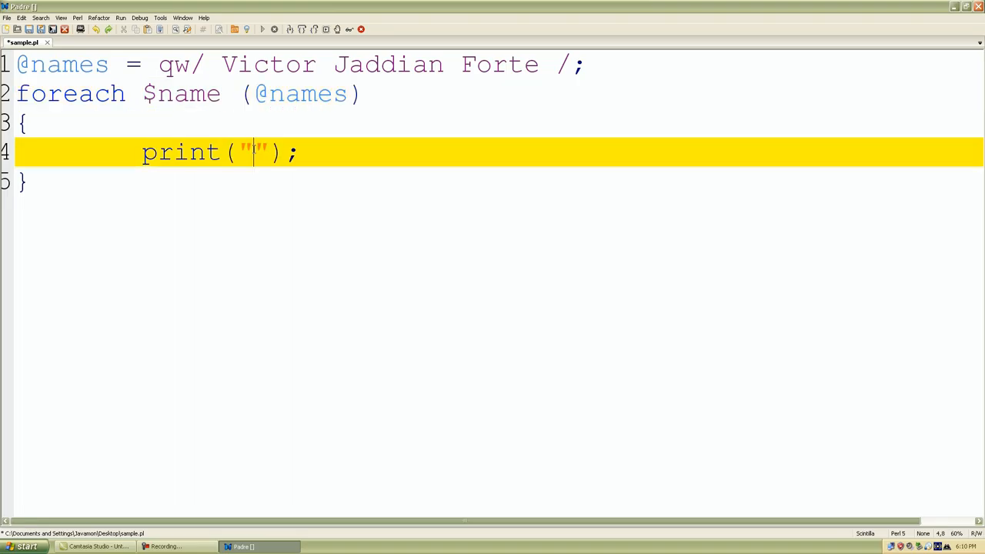
type("$name\\")
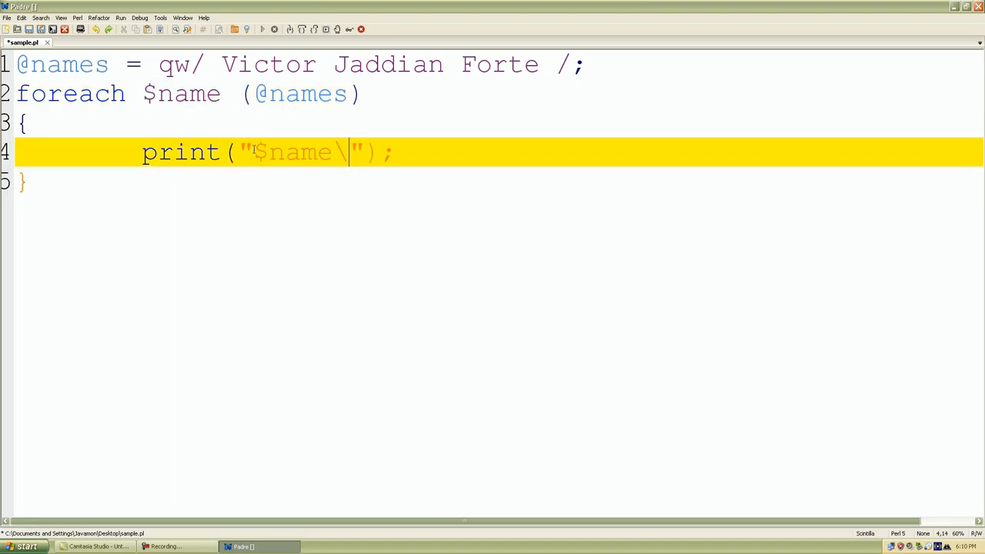
key("BackSpace")
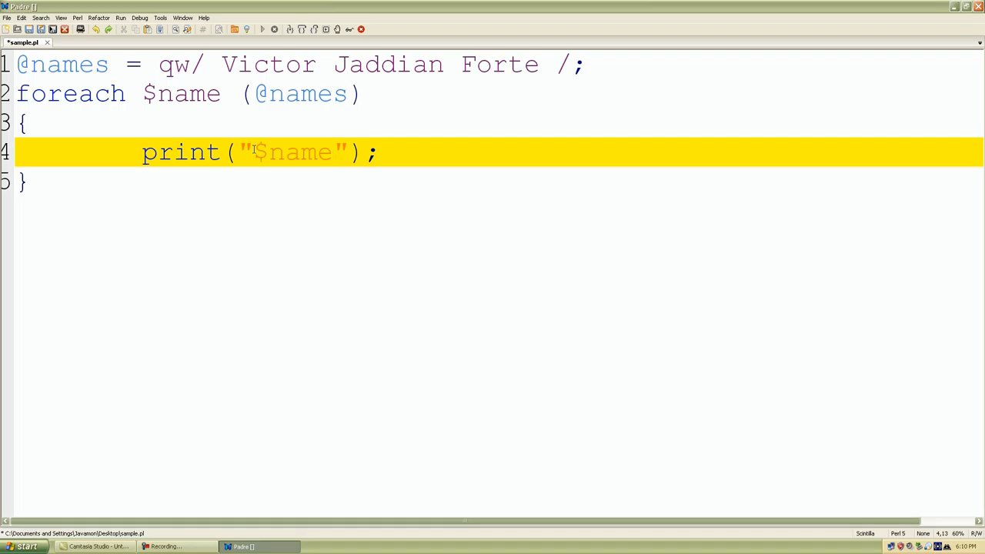
type("\\\"")
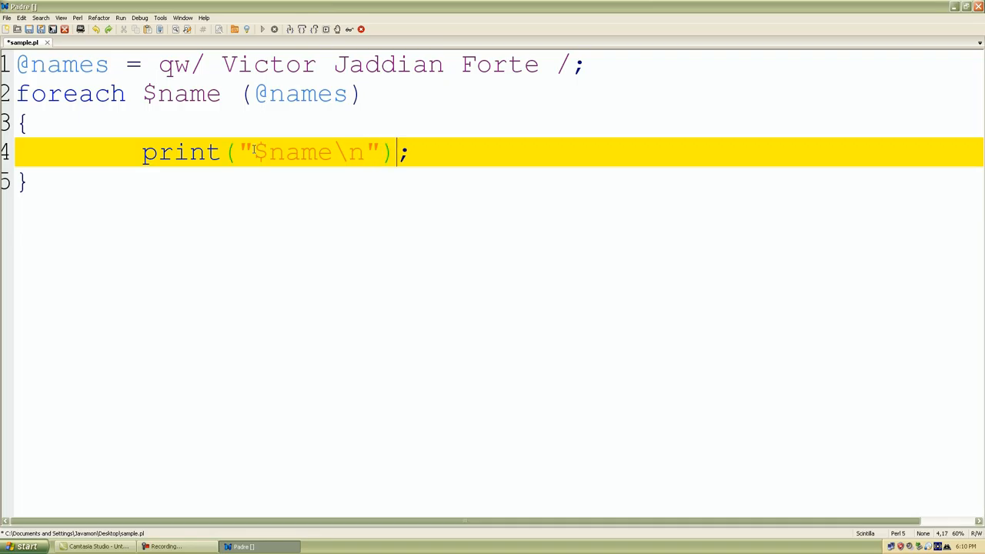
key("ctrl+s")
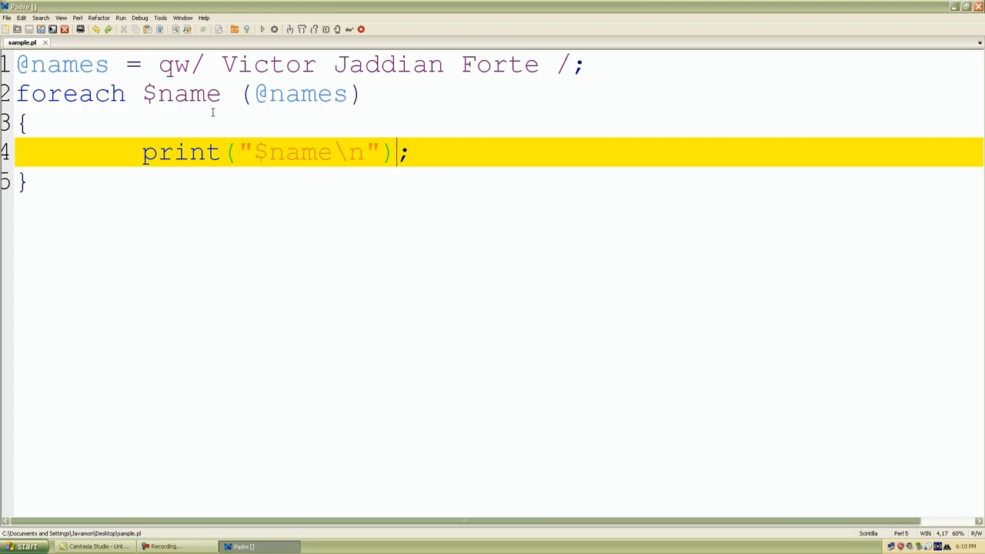
mouse_move(491, 121)
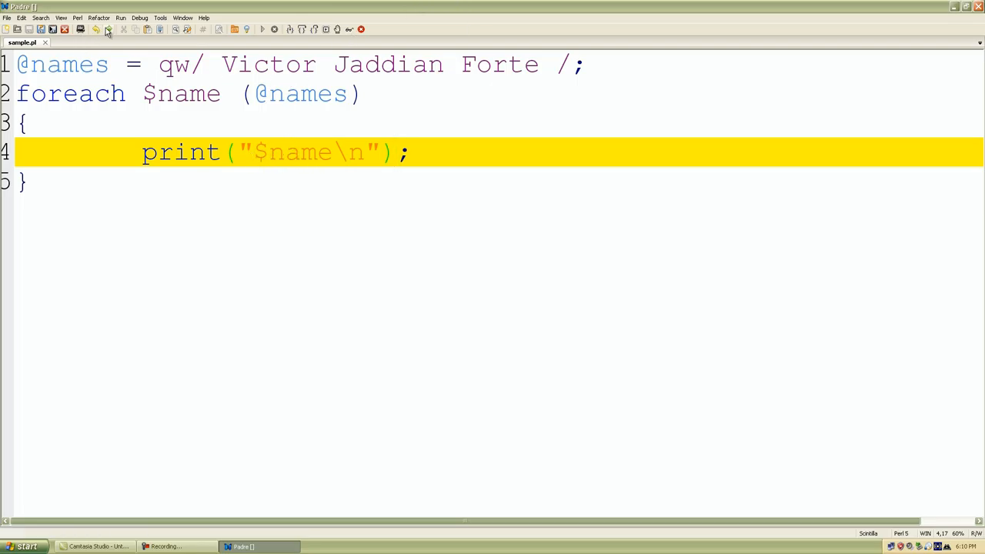
- Open the Debug menu and close it again without choosing a command
left_click(140, 18)
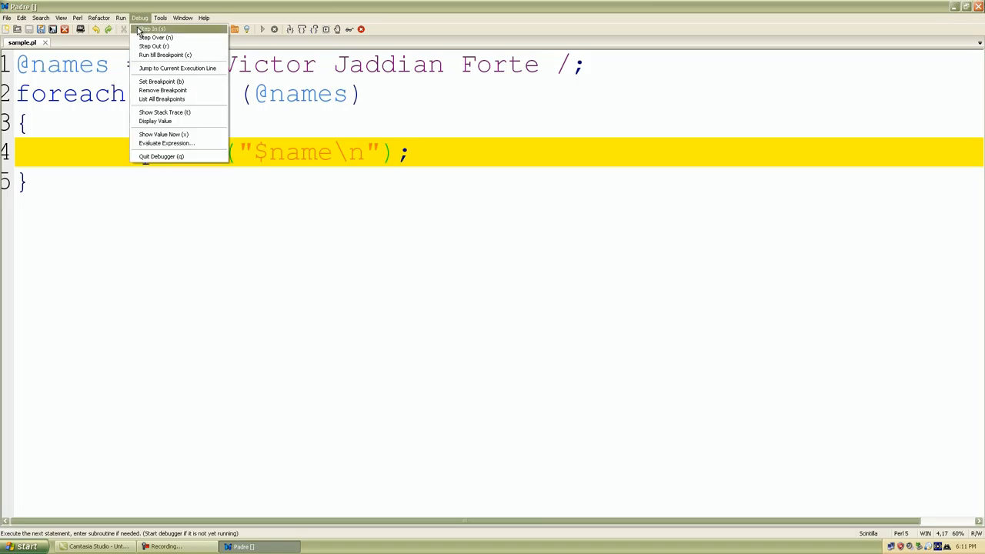
left_click(120, 18)
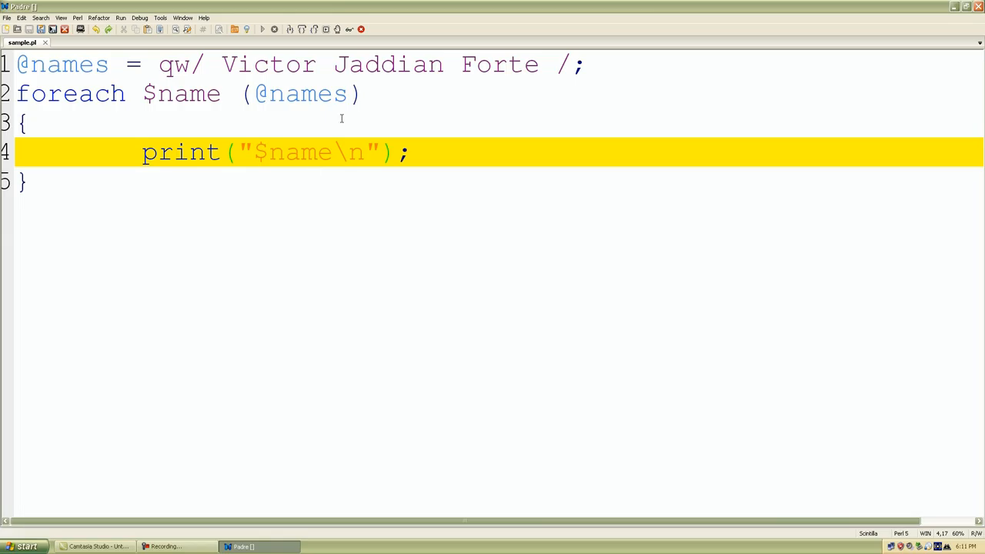
mouse_move(539, 64)
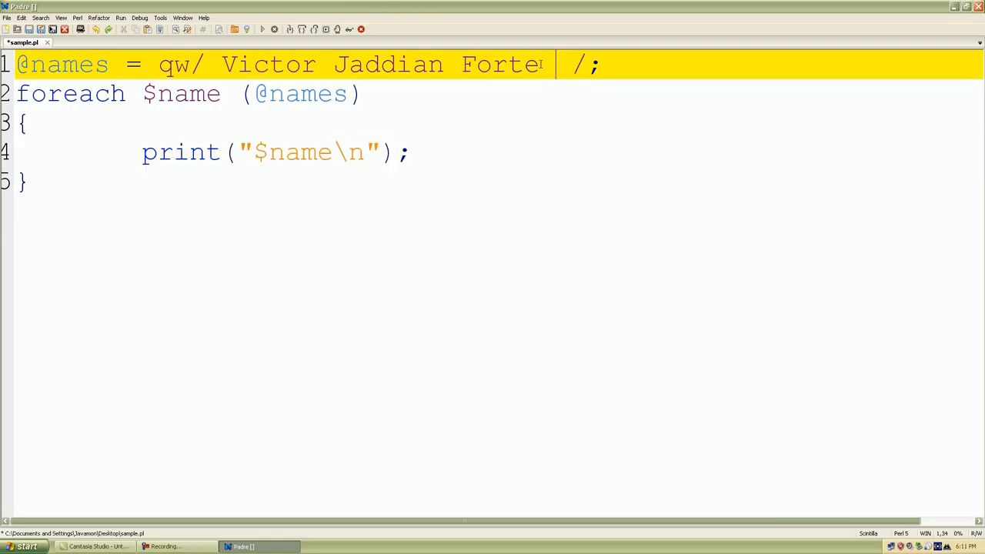
- Add Jackson, Harris, 05 and 40 to the qw list, then open the Run menu
type("Jackson")
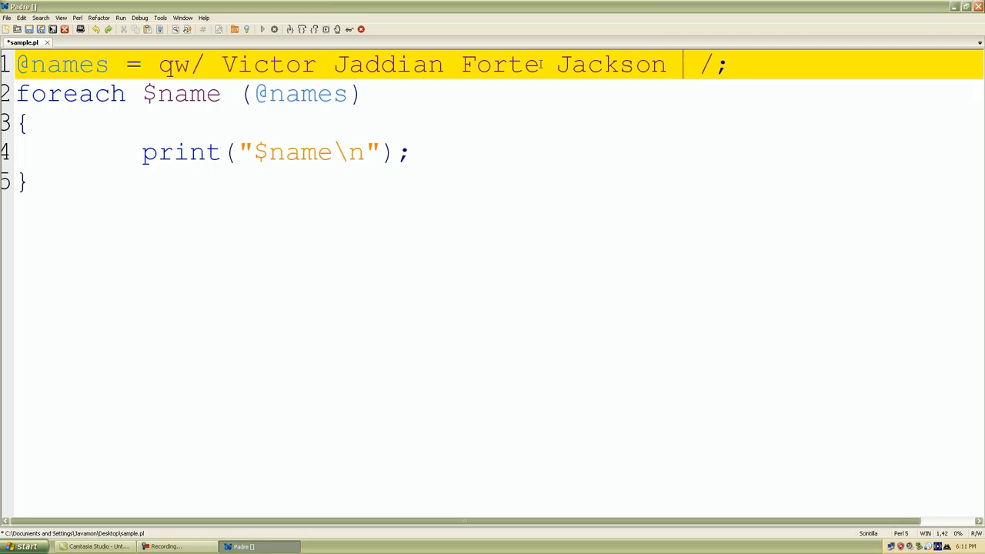
type("Harris")
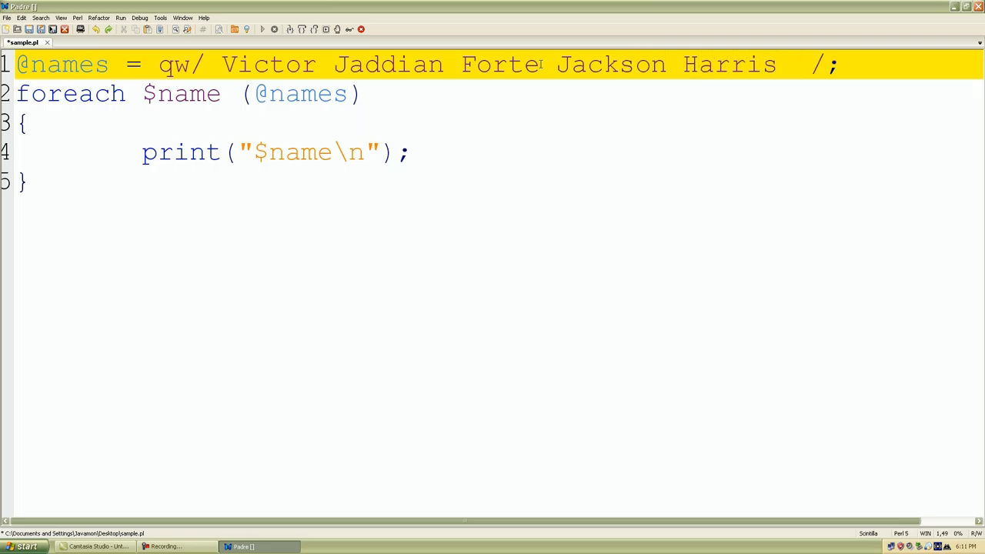
type("05")
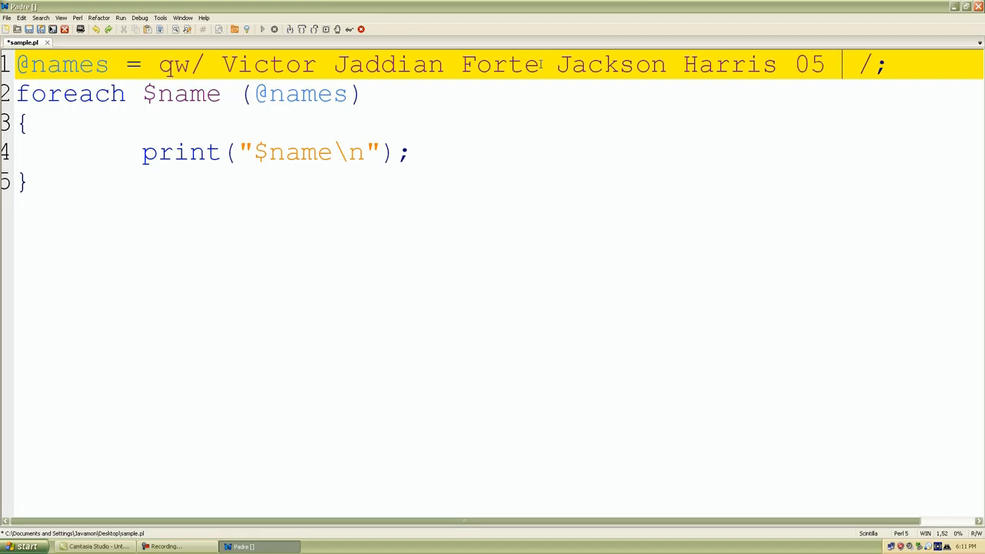
type("40")
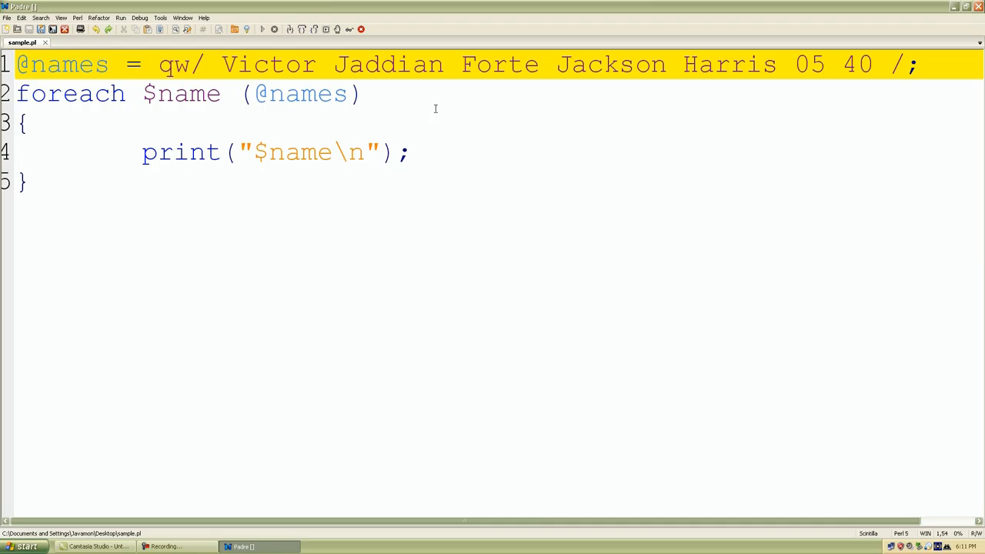
left_click(120, 18)
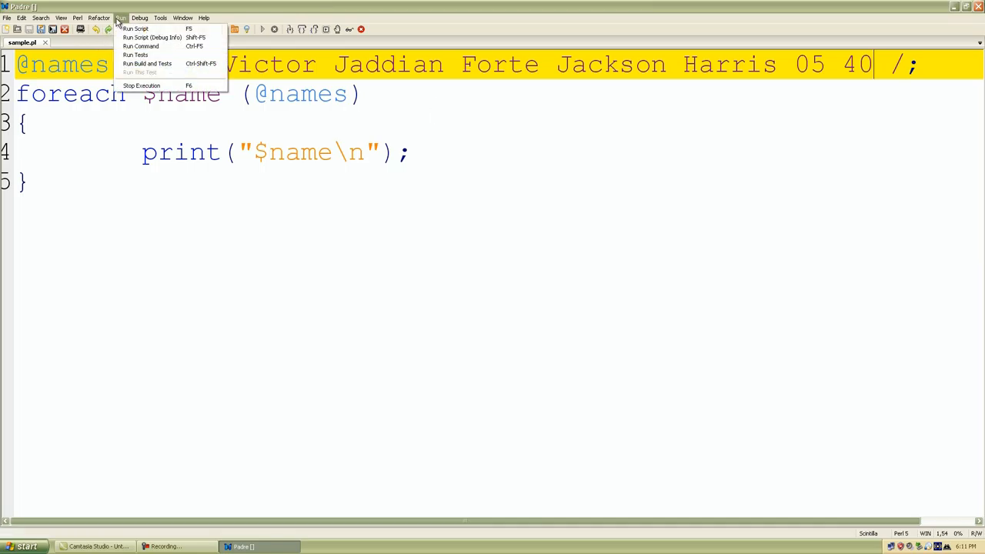
left_click(135, 28)
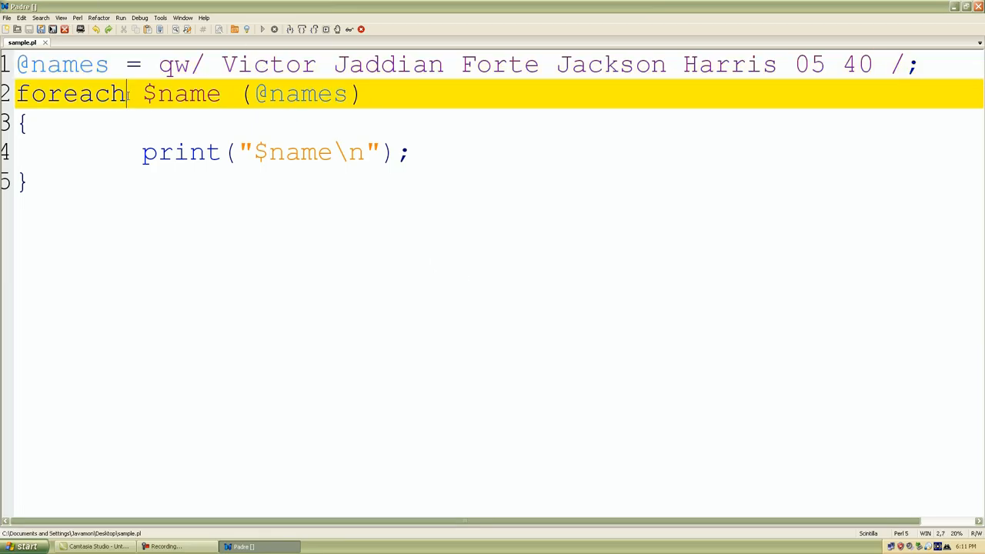
double_click(69, 93)
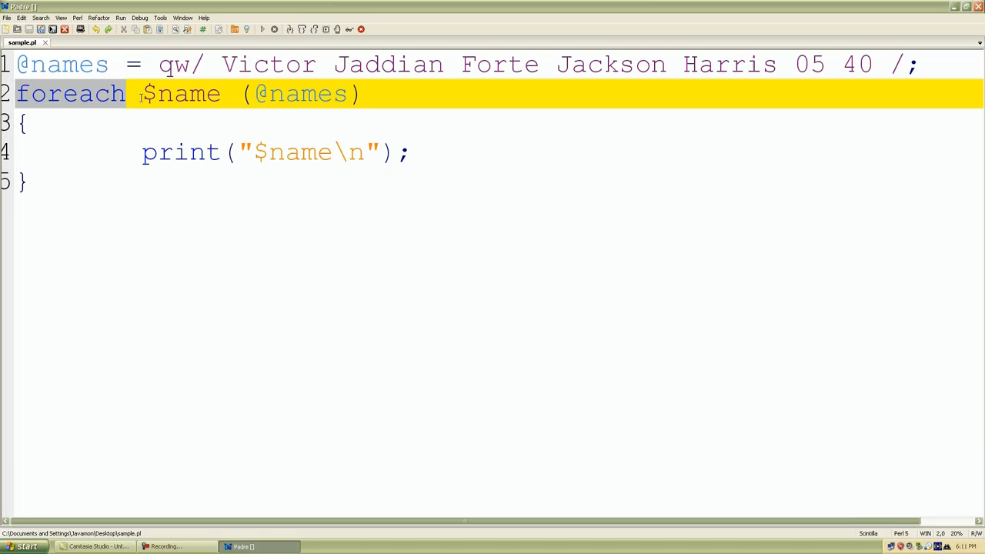
double_click(181, 93)
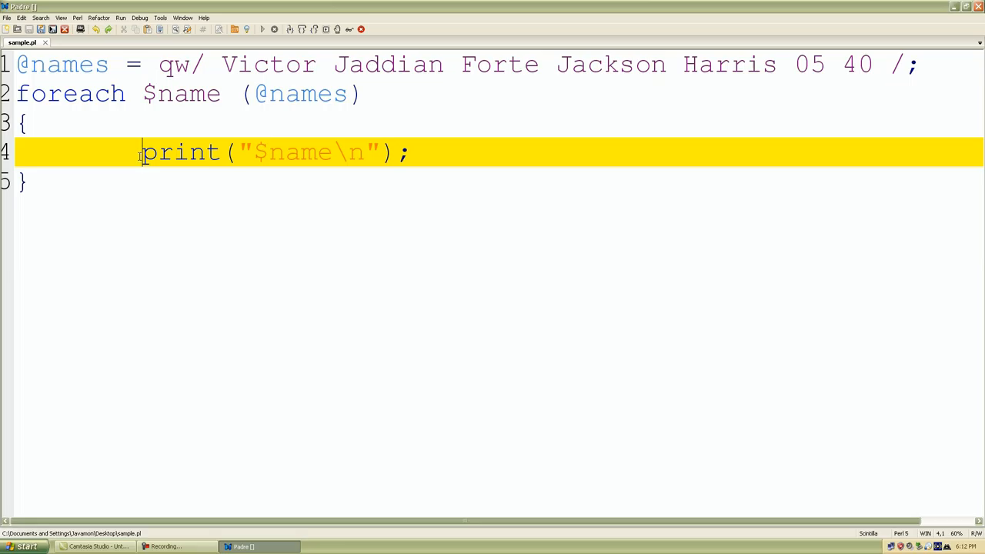
left_click_drag(141, 152, 413, 151)
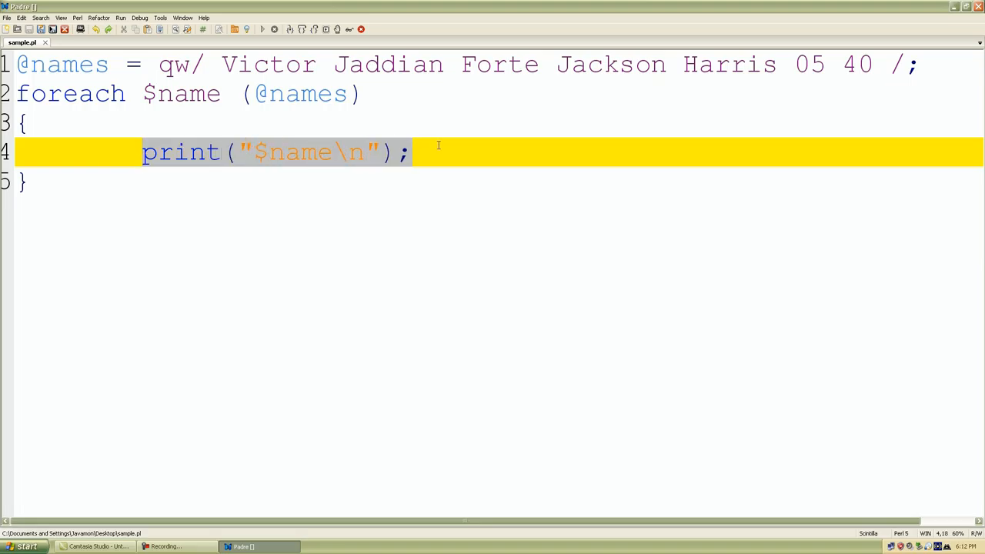